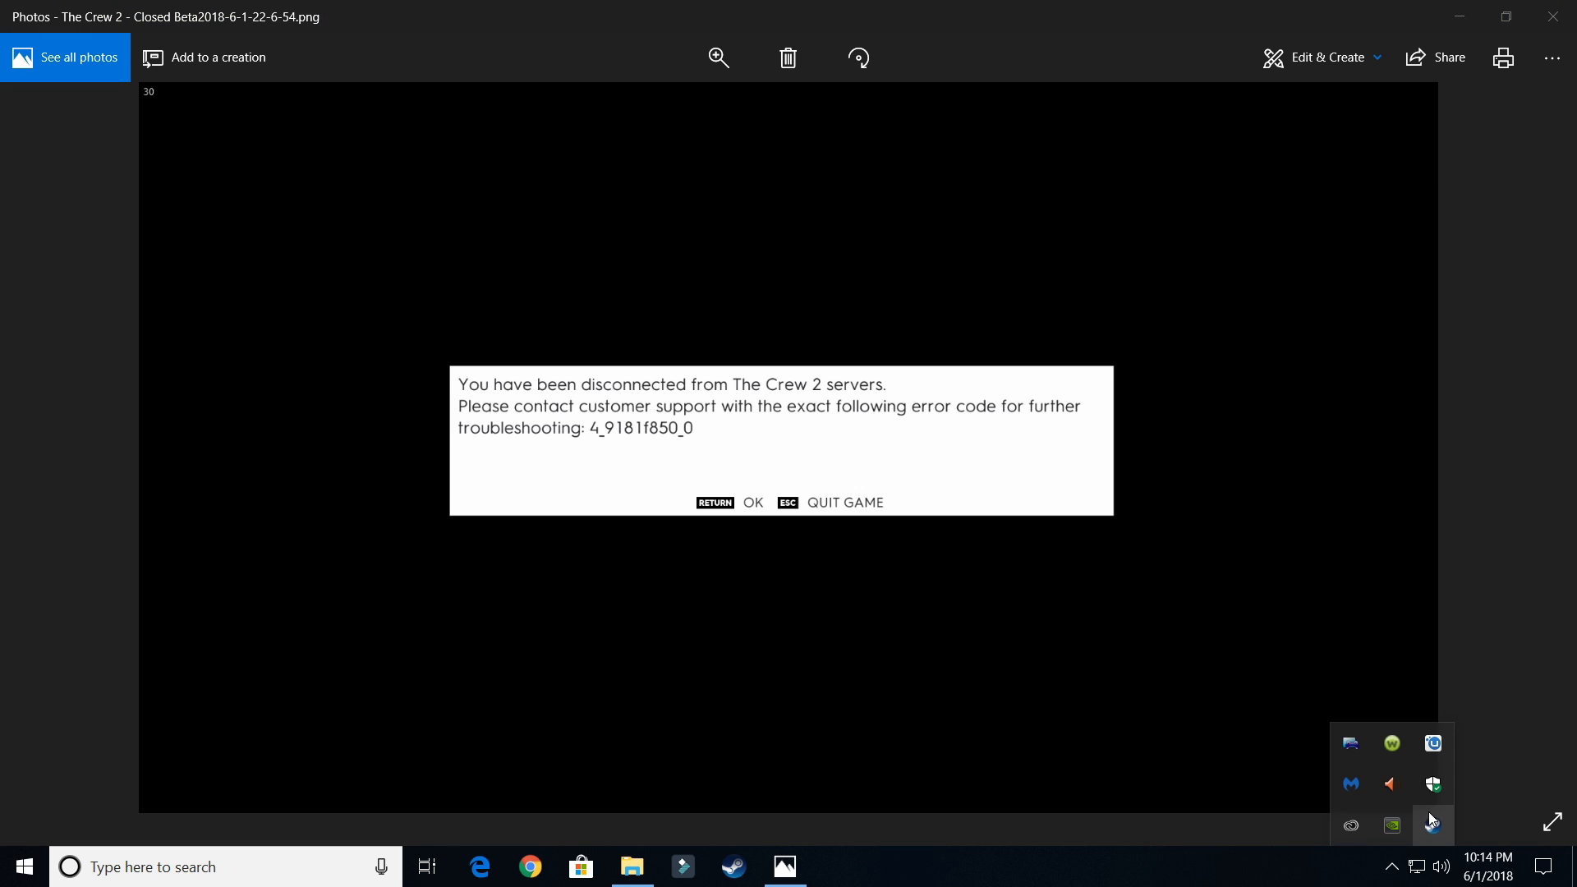
Step: Quit the Uplay client from its notification-area tray icon menu
left_click(1432, 825)
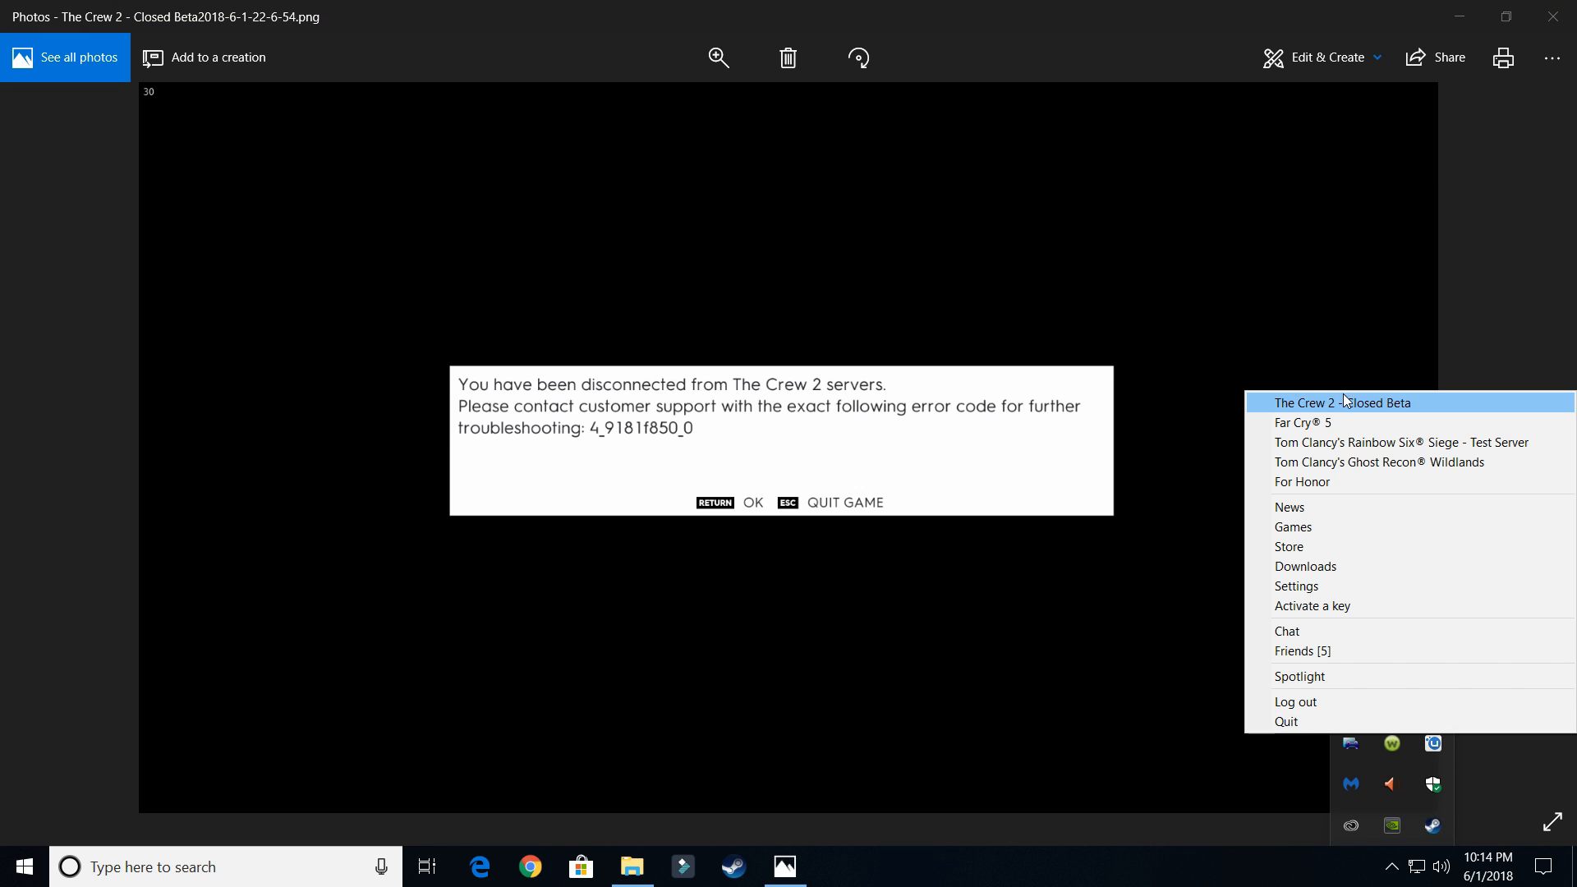
left_click(1162, 720)
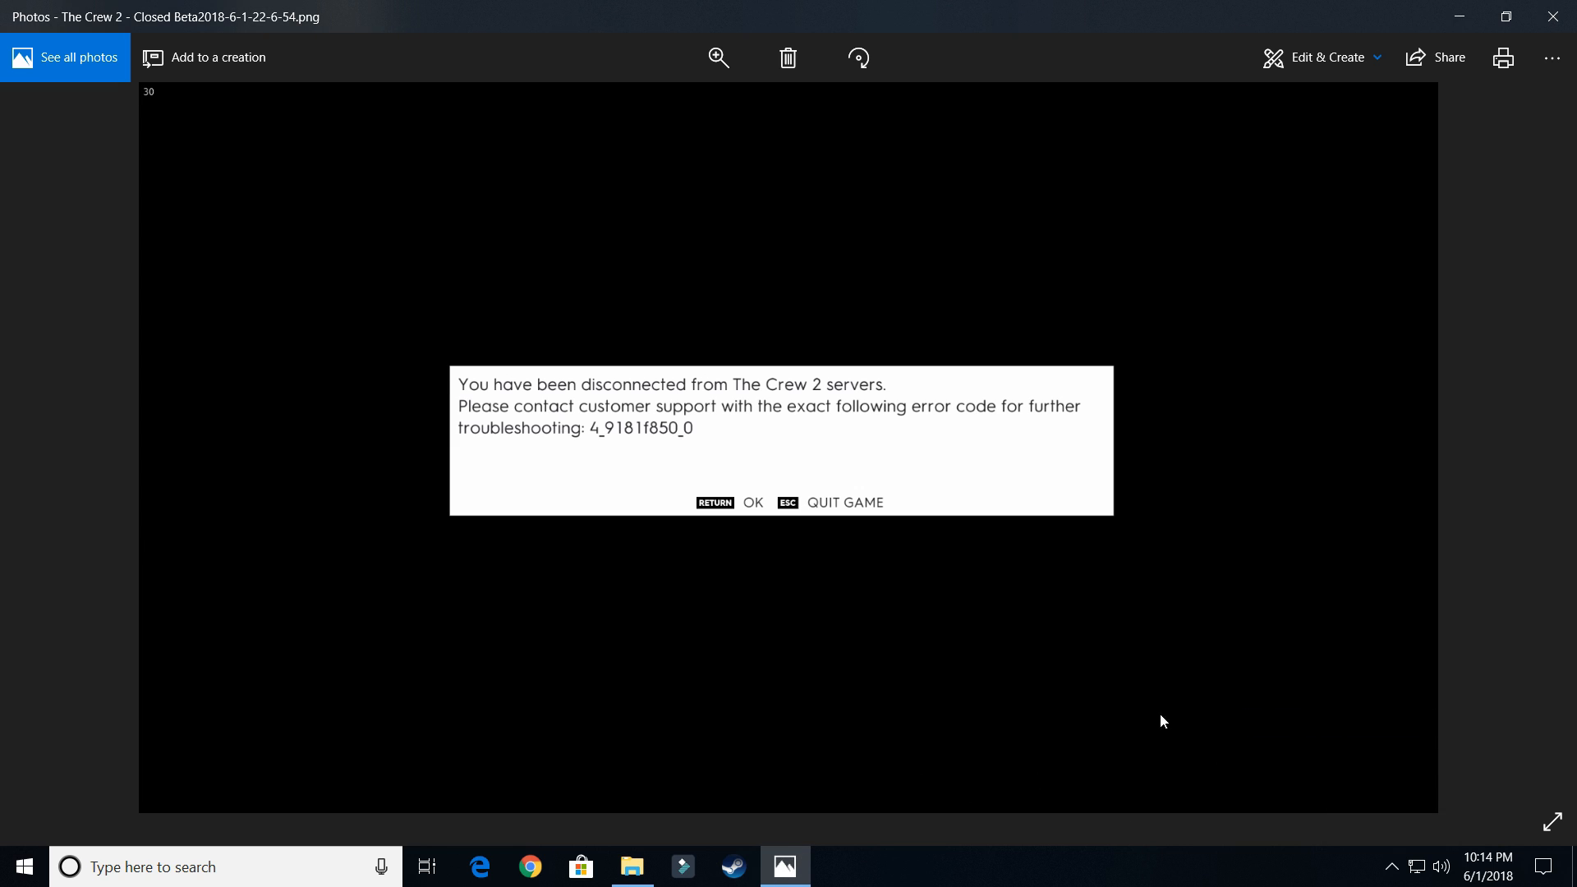
left_click(1392, 866)
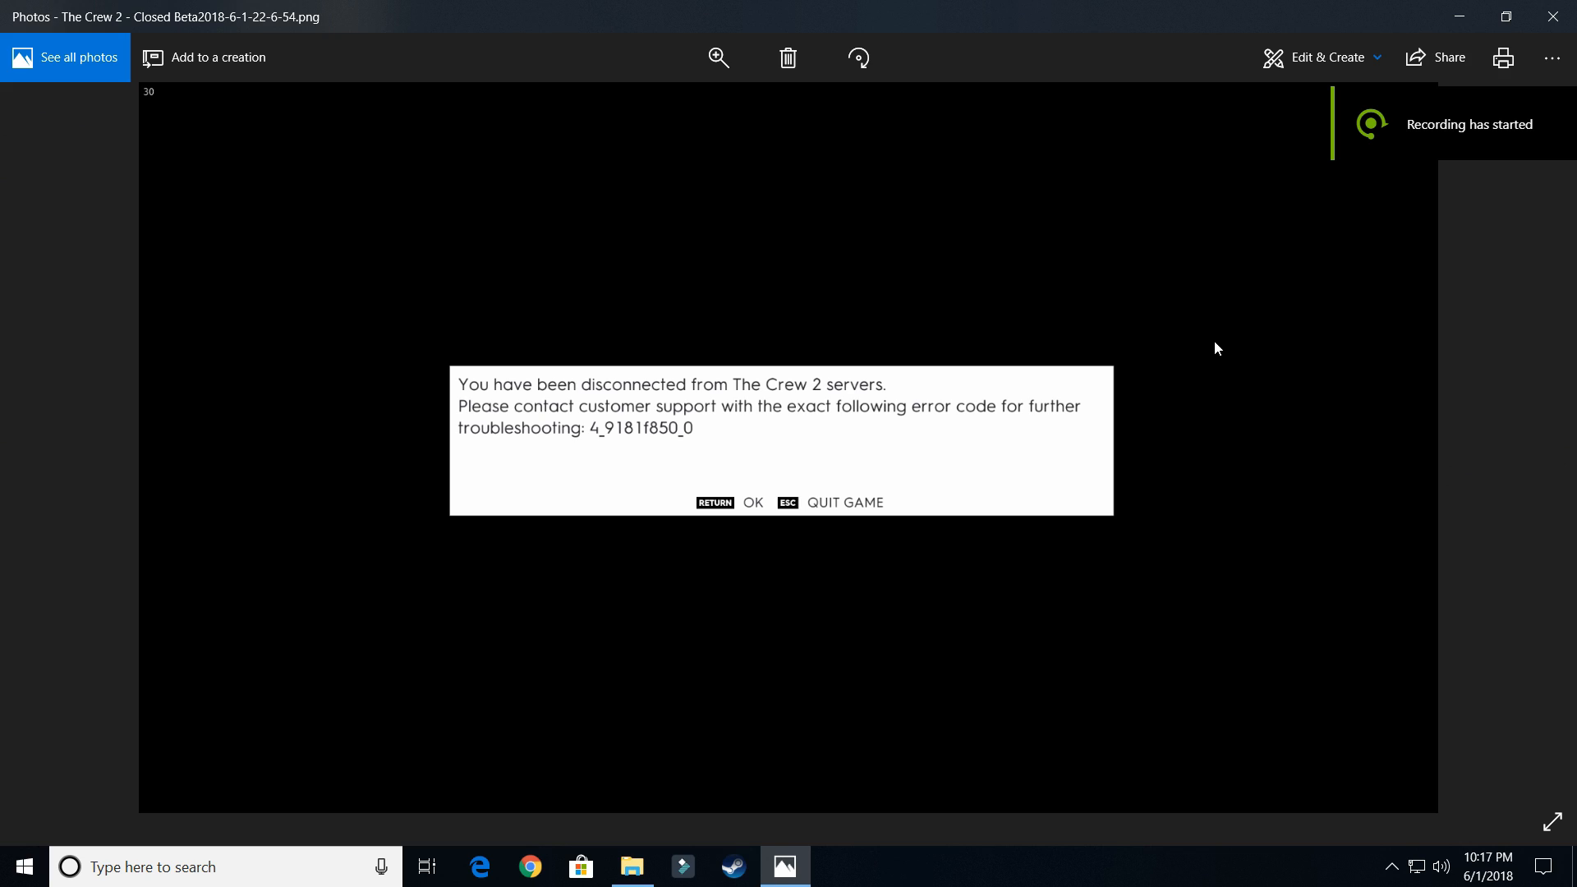
mouse_move(608, 458)
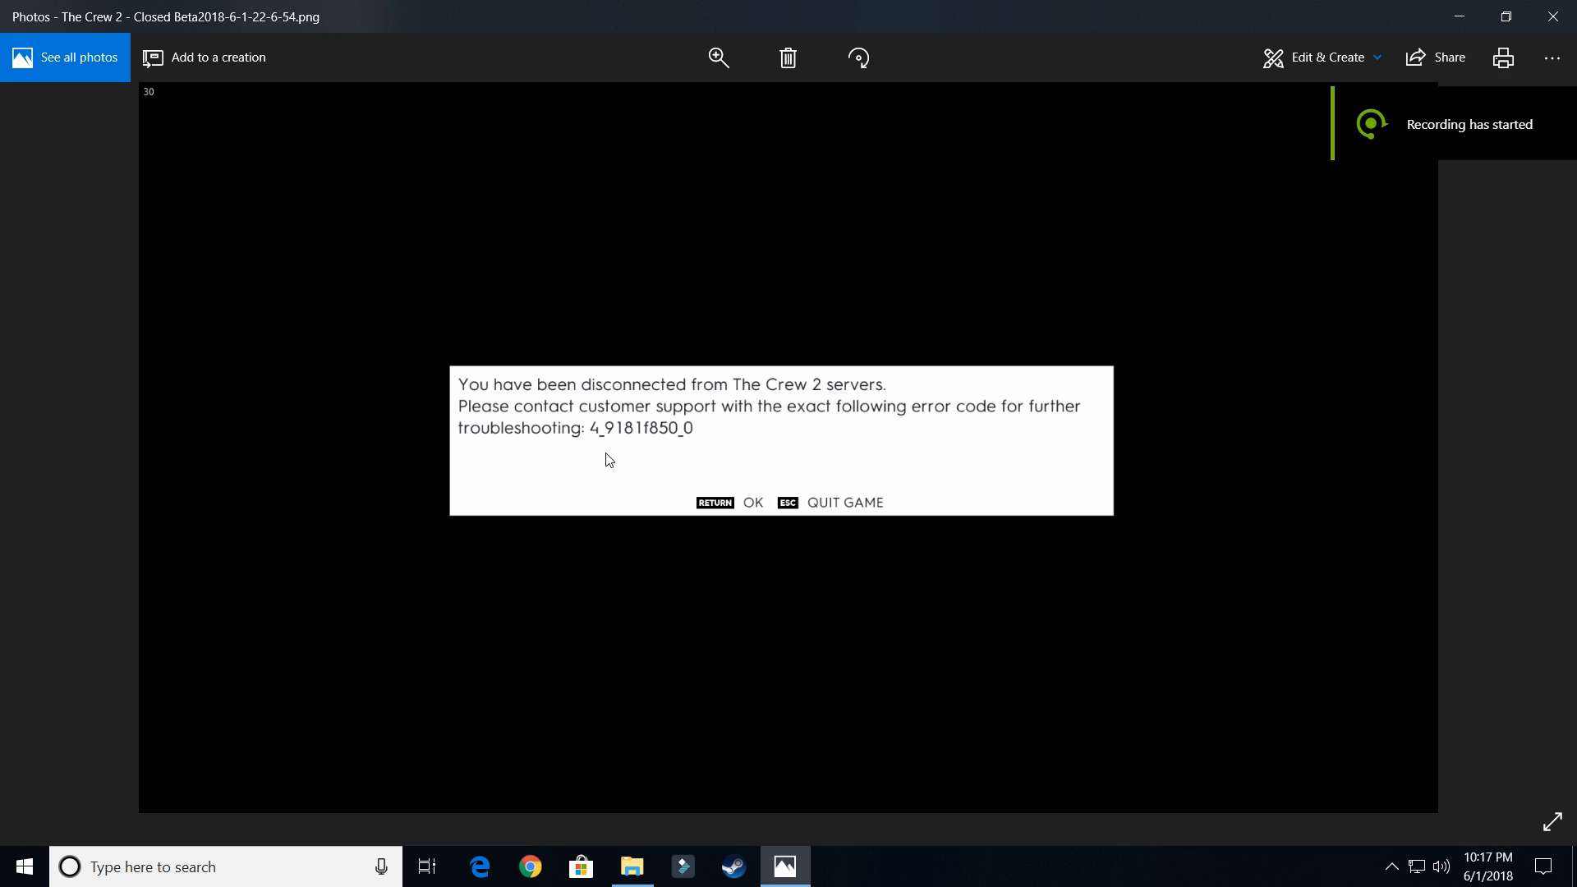